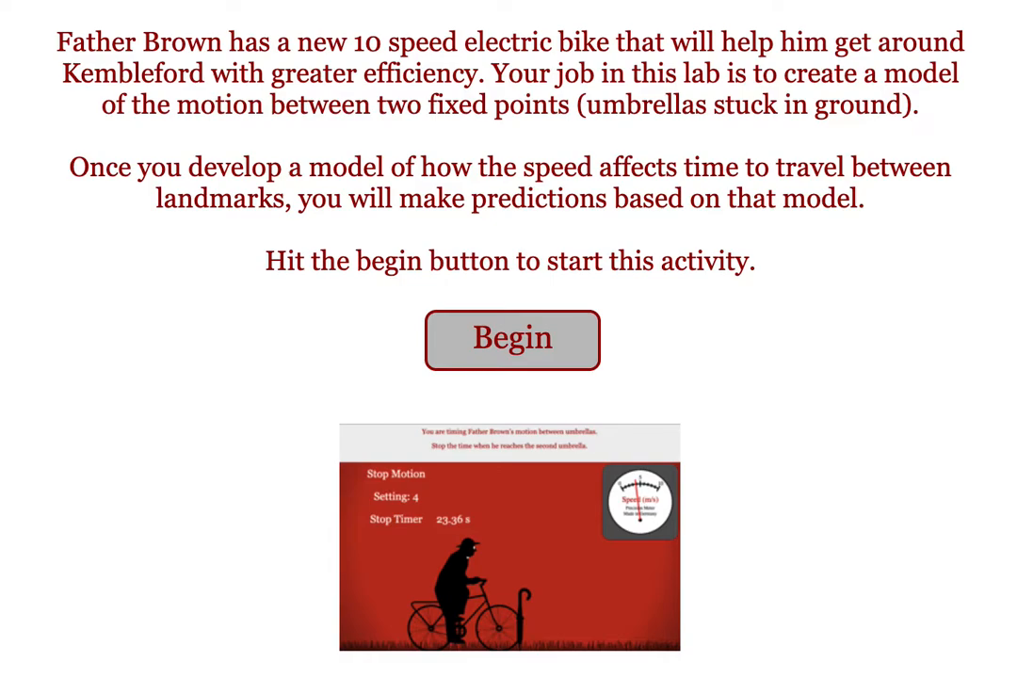
pyautogui.moveTo(557, 334)
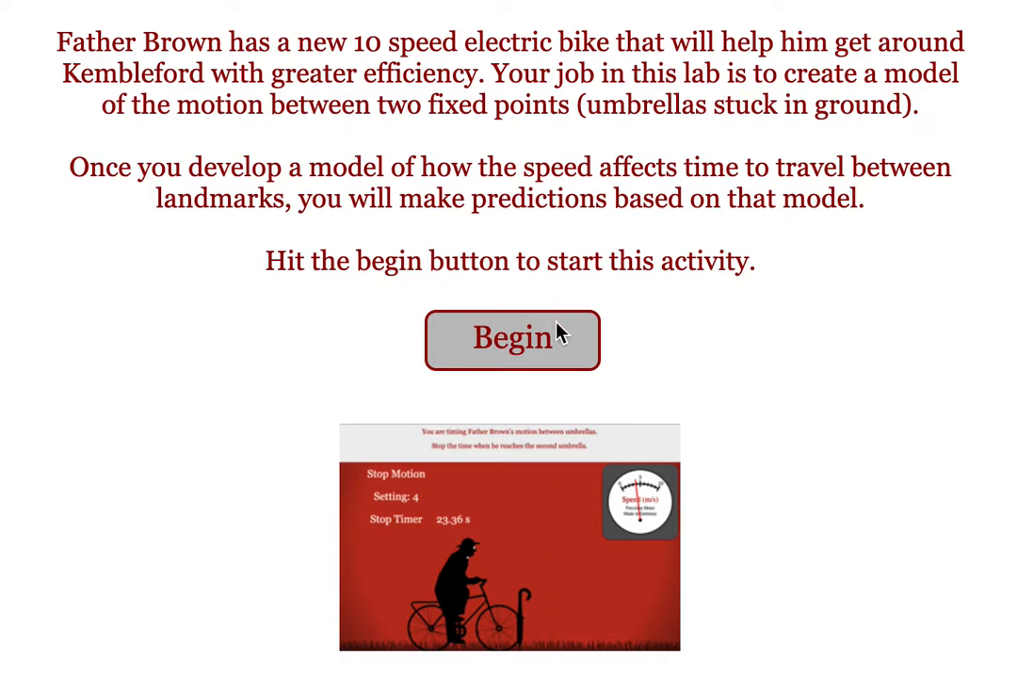
pyautogui.moveTo(554, 336)
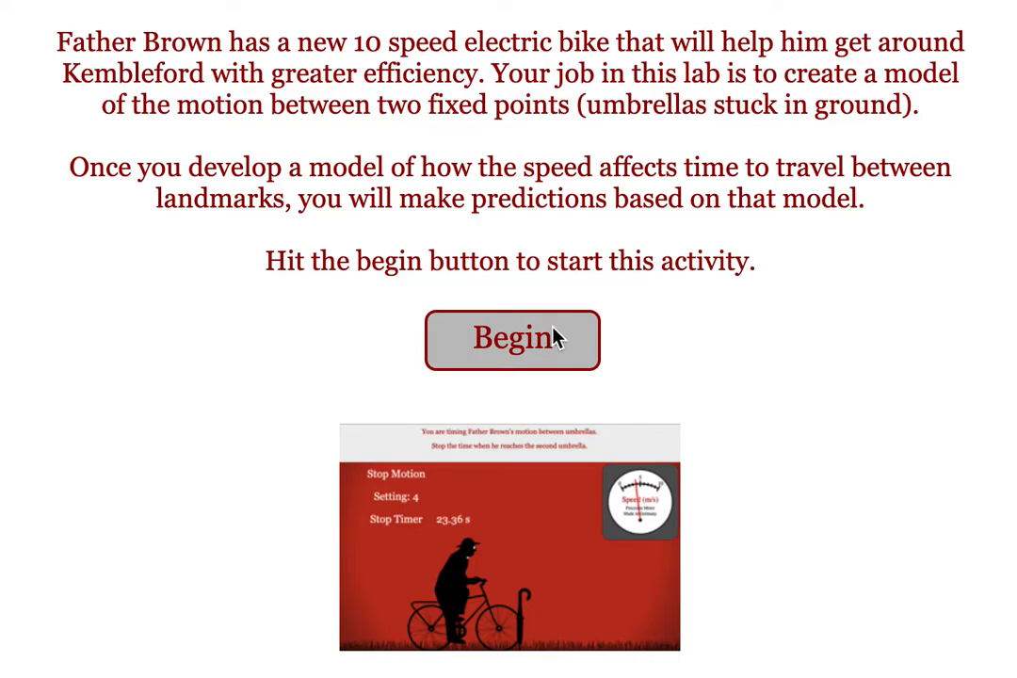
pyautogui.moveTo(551, 331)
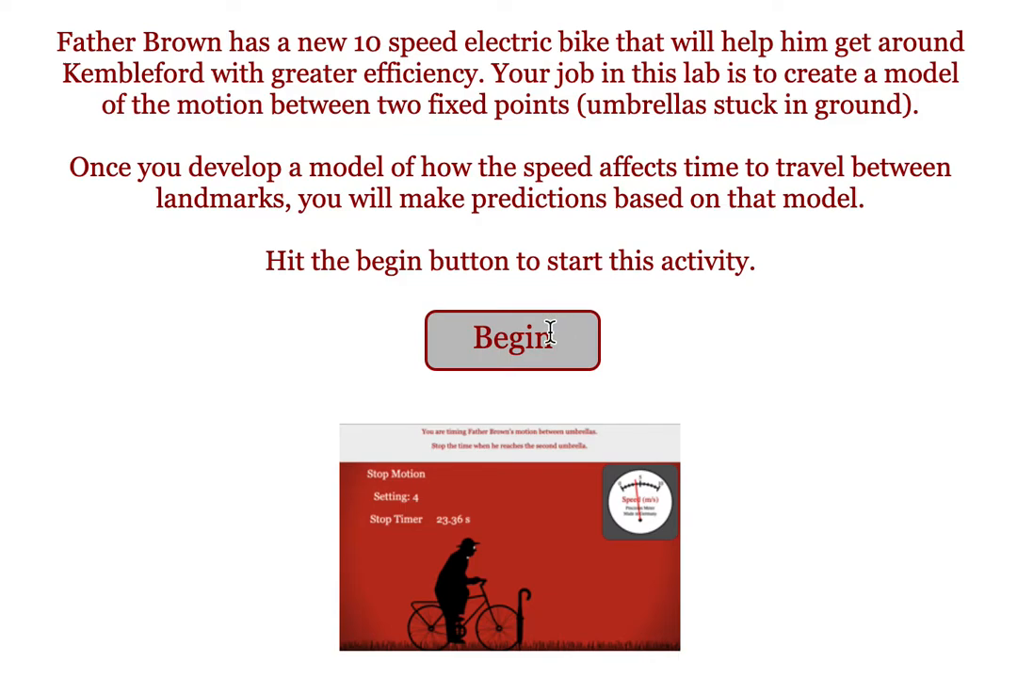
pyautogui.moveTo(554, 374)
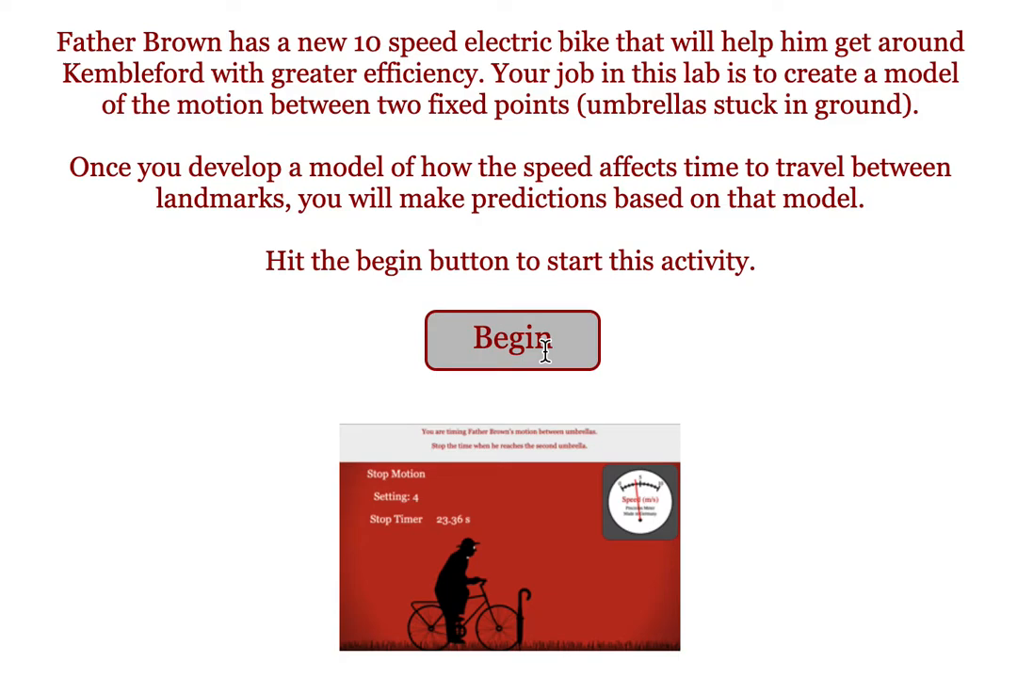
# Begin the bike activity and time a setting-4 trial at 7.70 s.
pyautogui.click(513, 340)
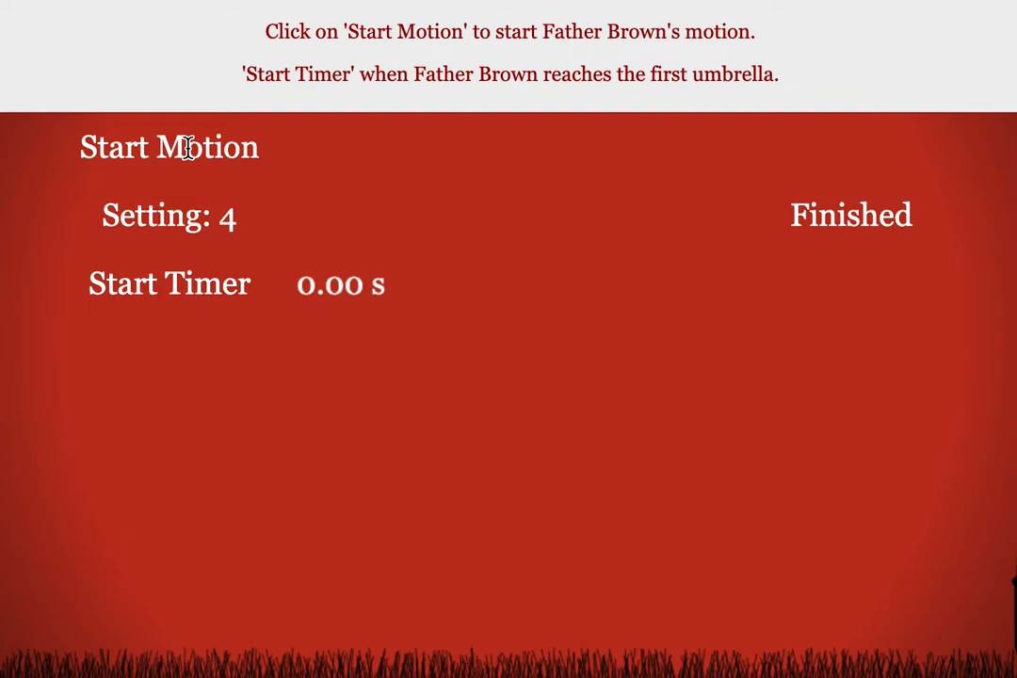
pyautogui.click(168, 147)
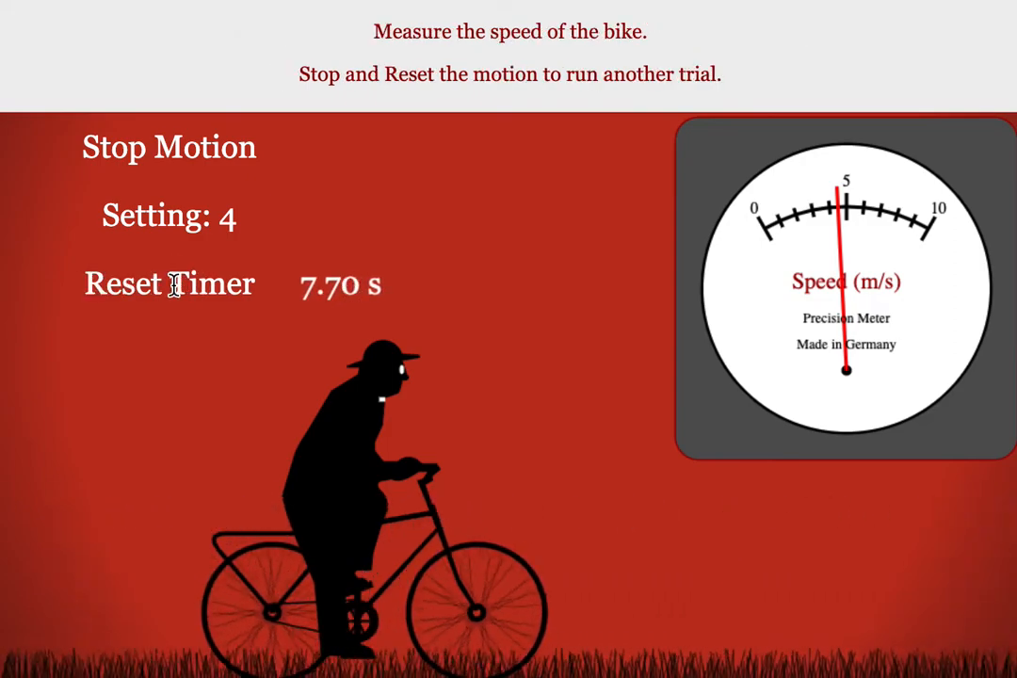
pyautogui.moveTo(523, 664)
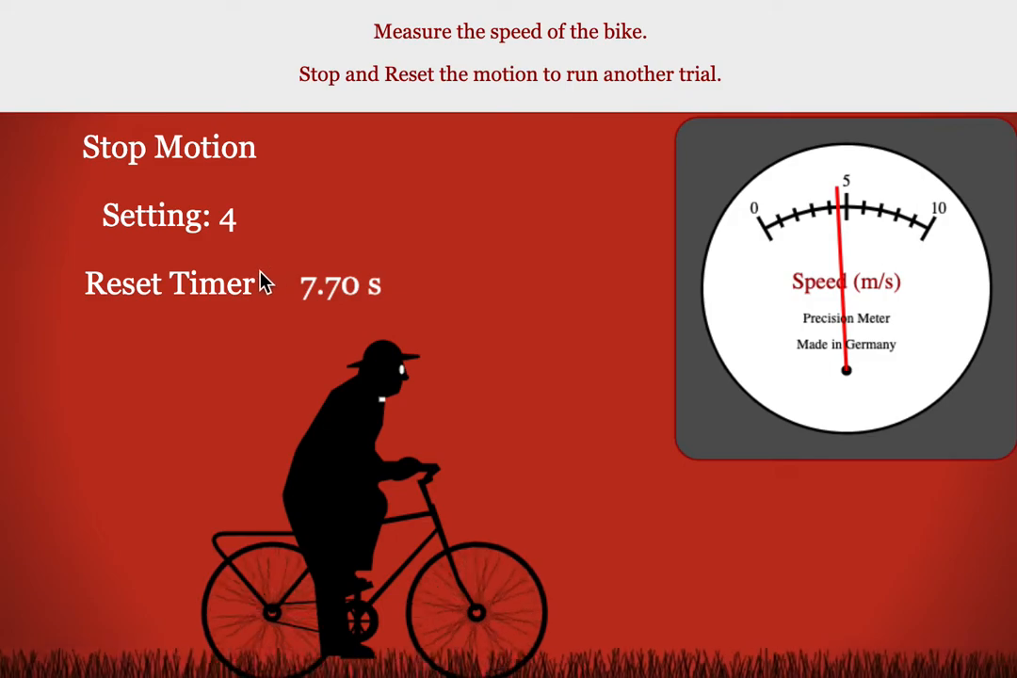
# End the setting-4 trial, time a setting-7 run at 5.32 s (about 7 m/s), then reset motion.
pyautogui.click(168, 145)
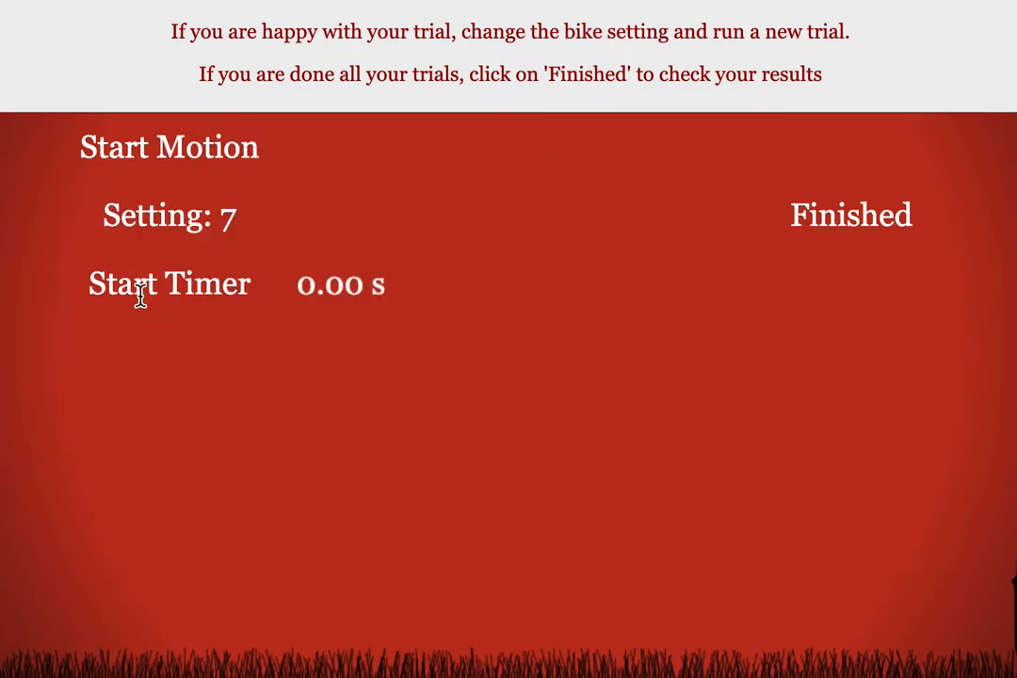
pyautogui.click(169, 147)
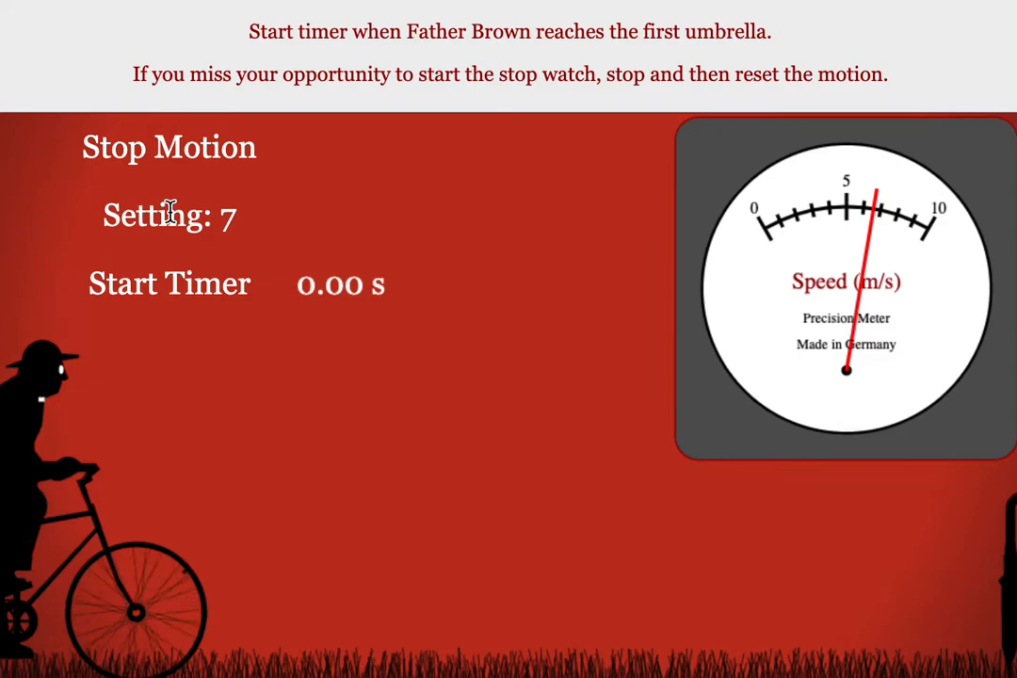
pyautogui.click(169, 282)
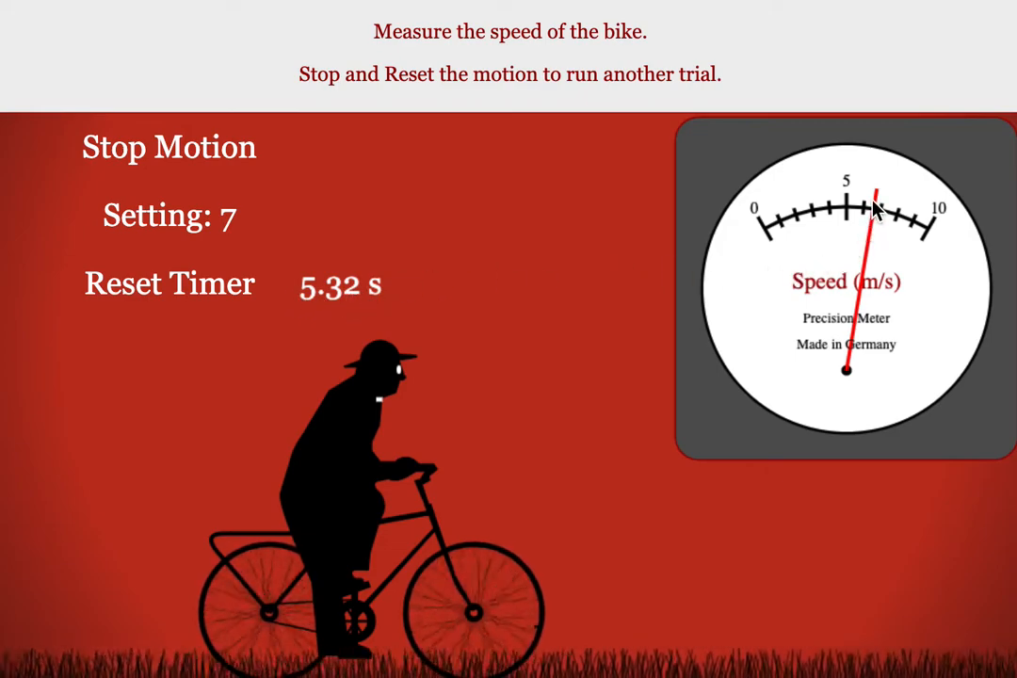
pyautogui.click(168, 147)
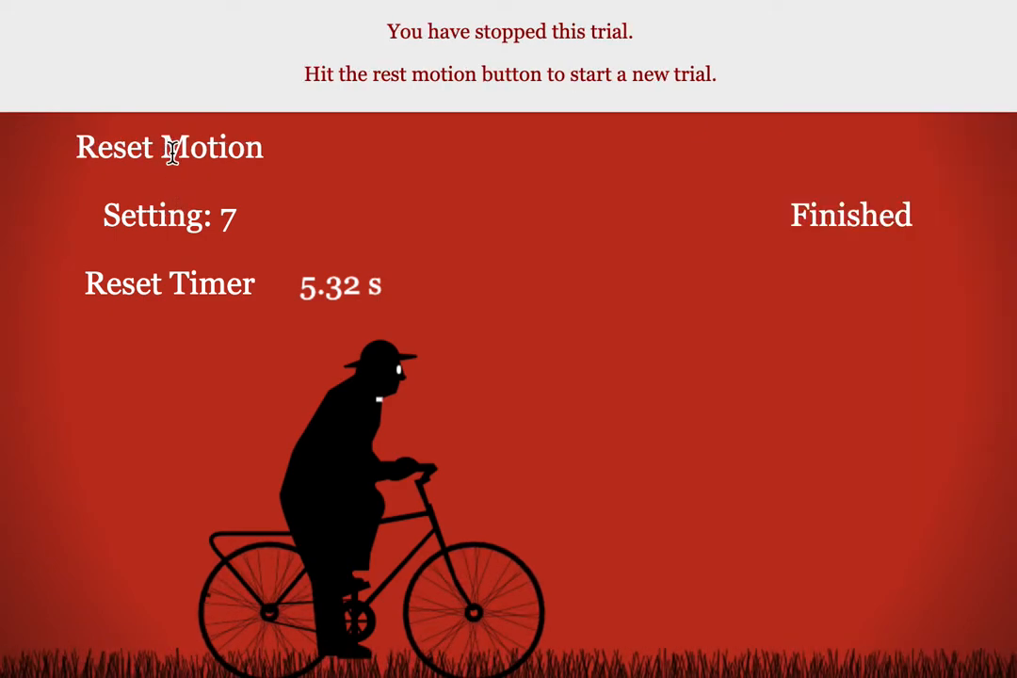
pyautogui.click(169, 147)
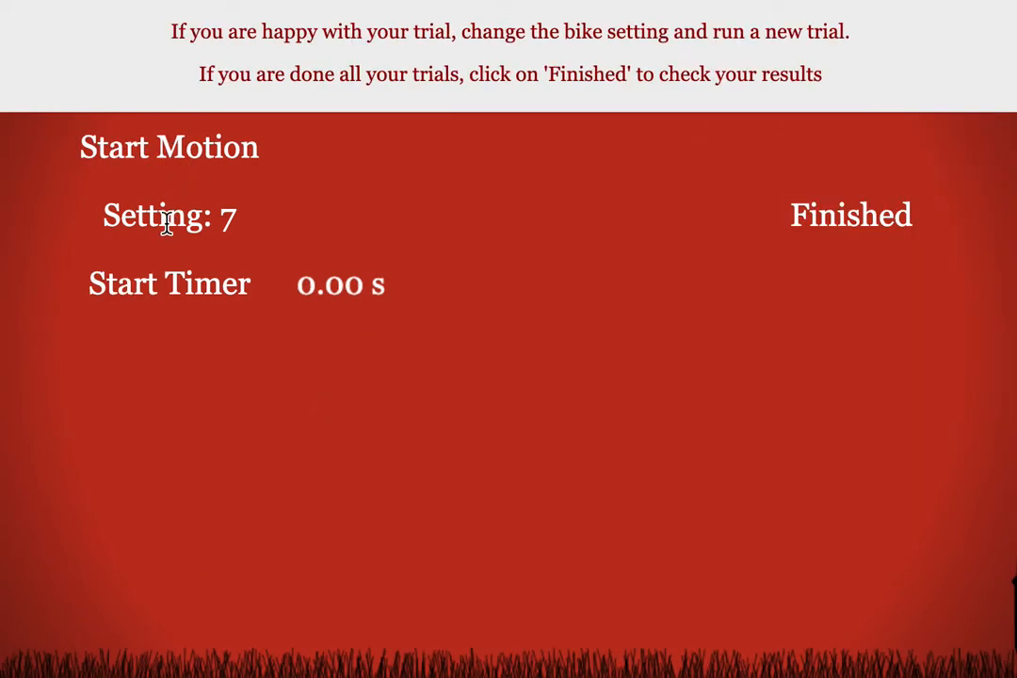
pyautogui.moveTo(669, 226)
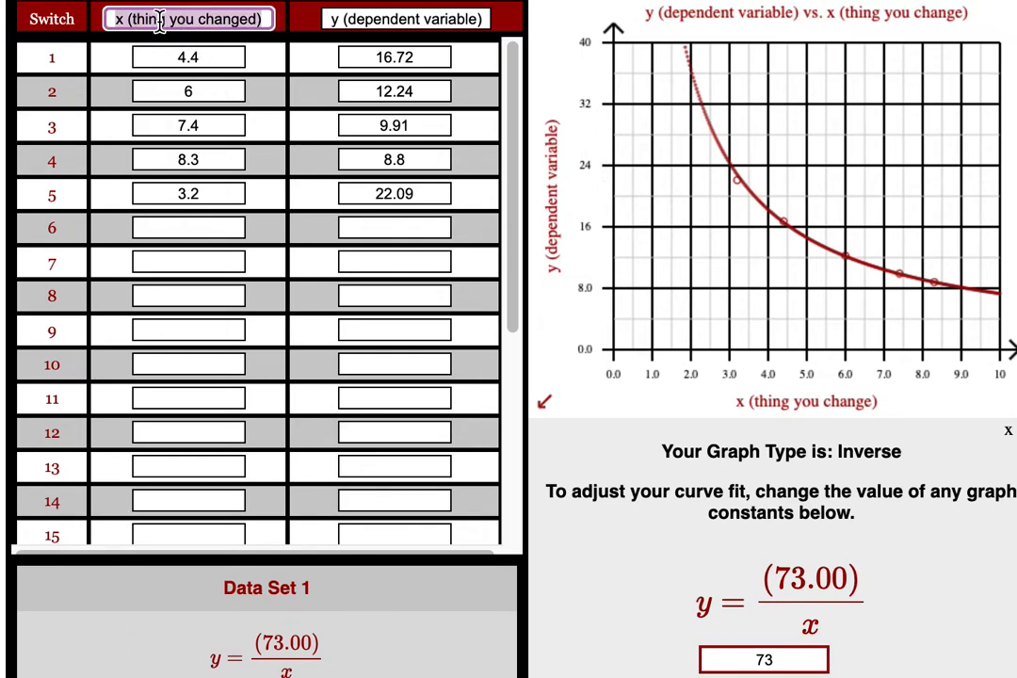
# Label the graph axes 'Speed (m/s)' and 'Time (s)'.
pyautogui.write('Speed')
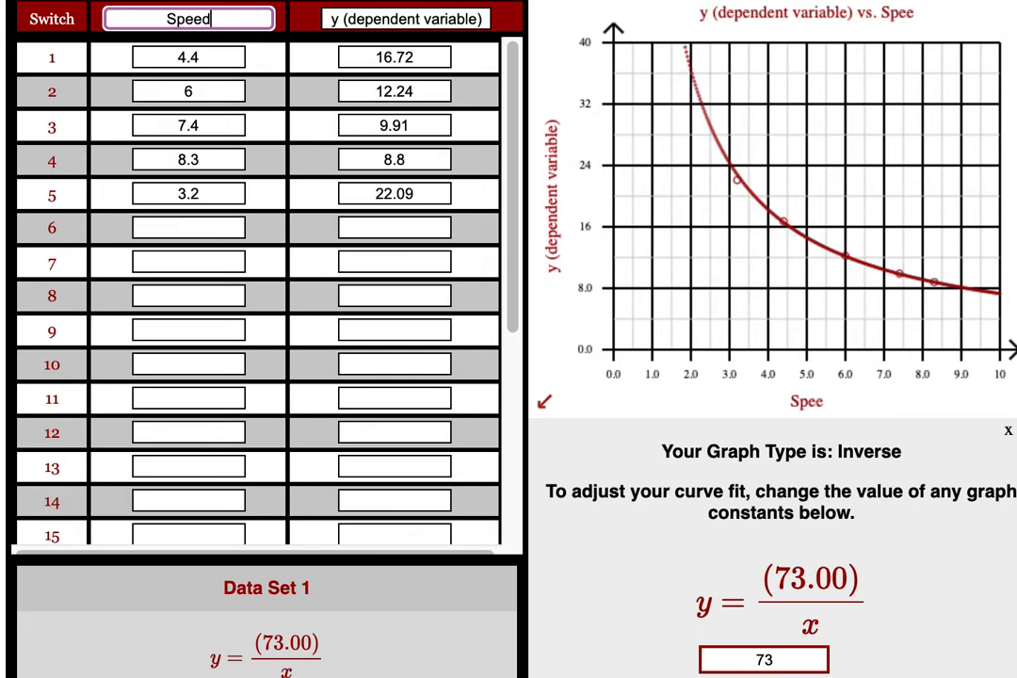
pyautogui.write('(m/s)')
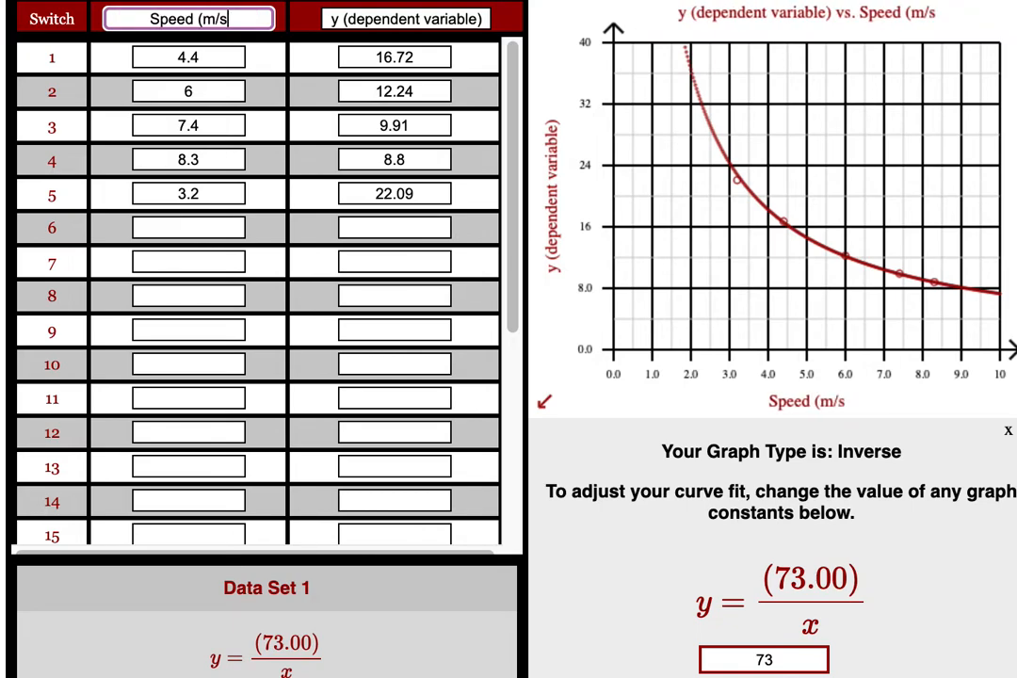
pyautogui.write('Time (s')
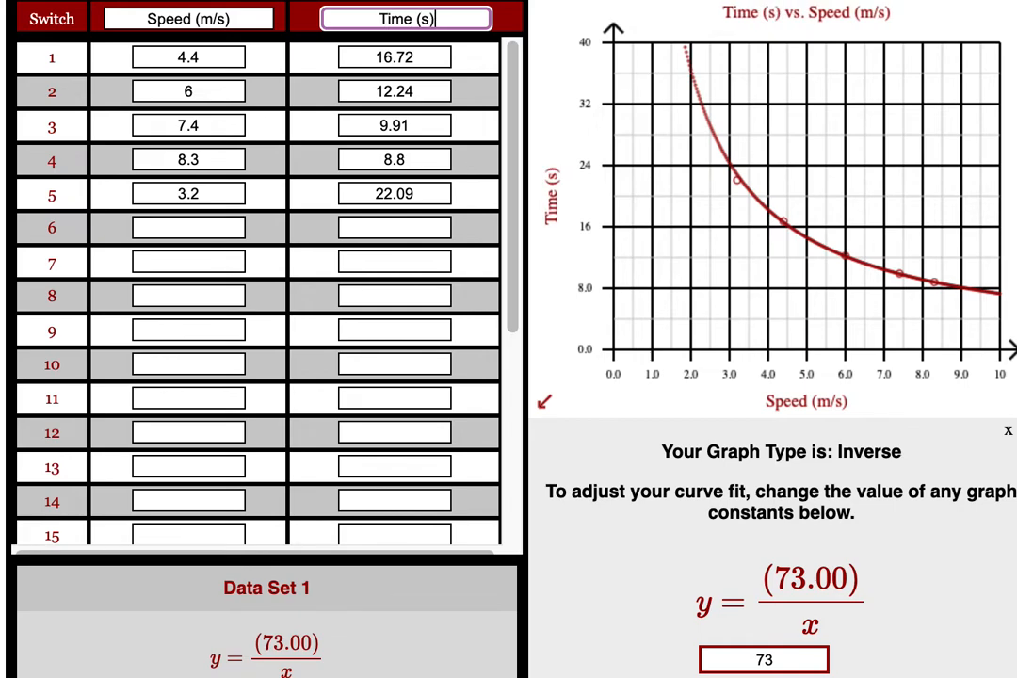
pyautogui.moveTo(645, 170)
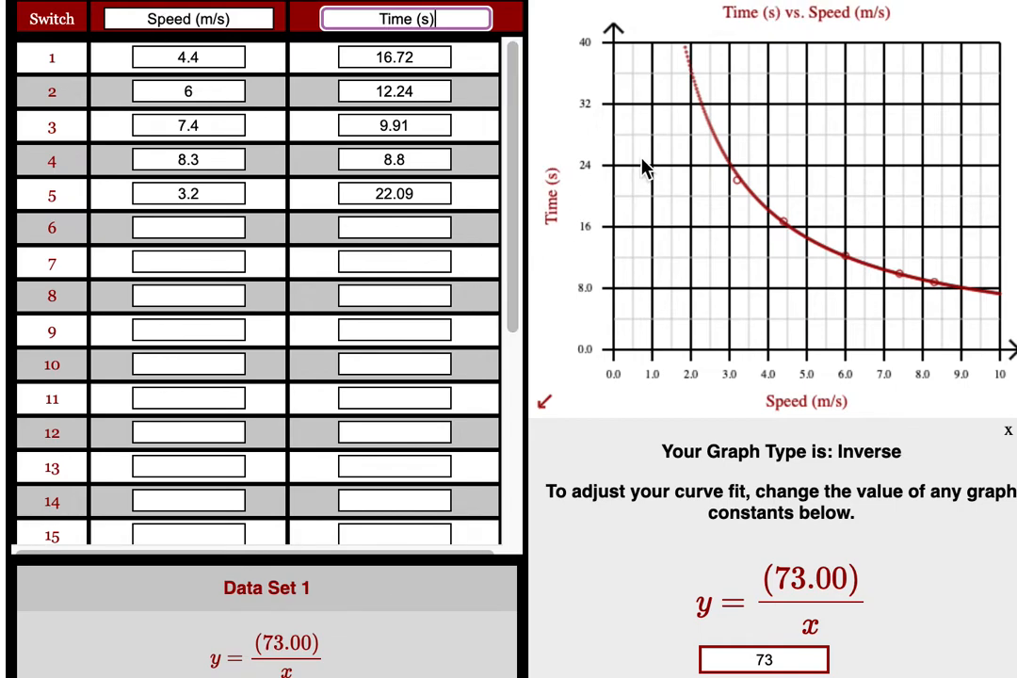
pyautogui.moveTo(683, 337)
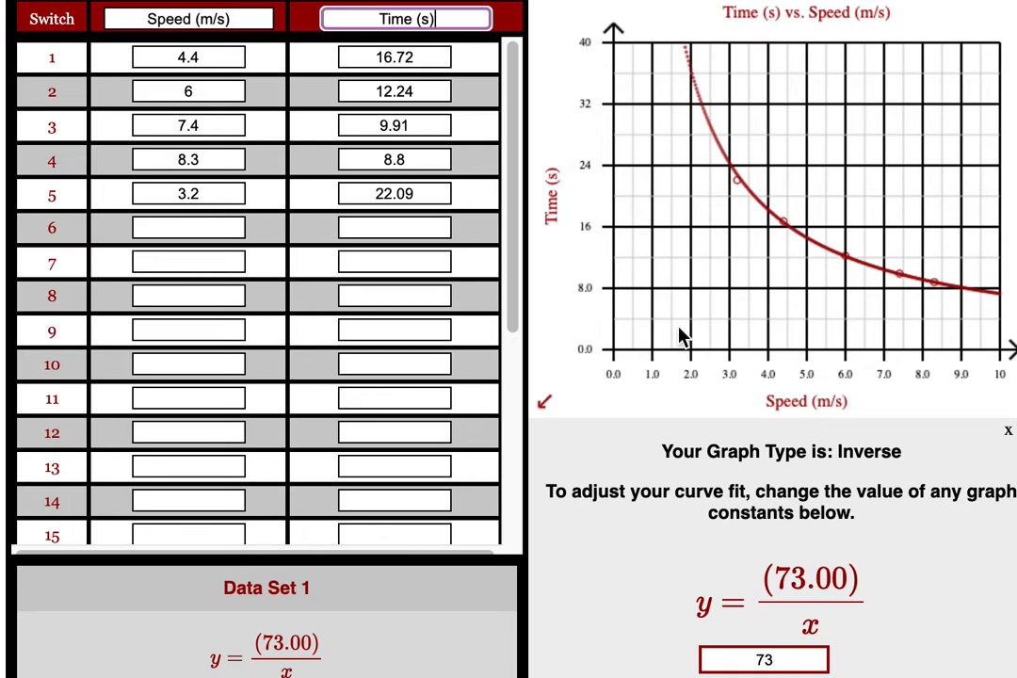
pyautogui.moveTo(785, 417)
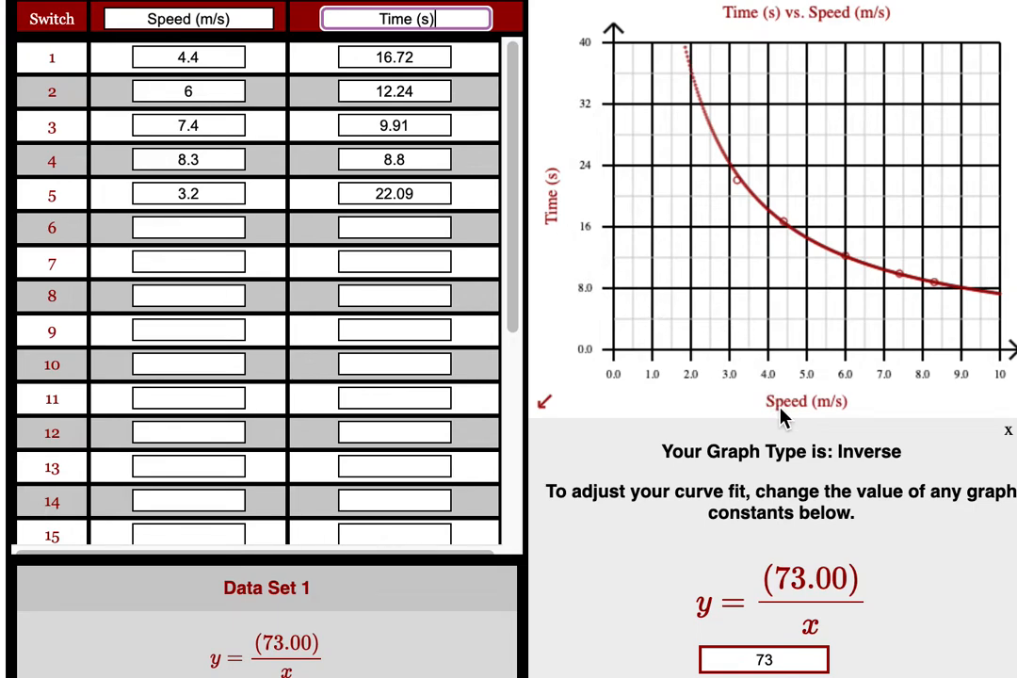
pyautogui.moveTo(565, 217)
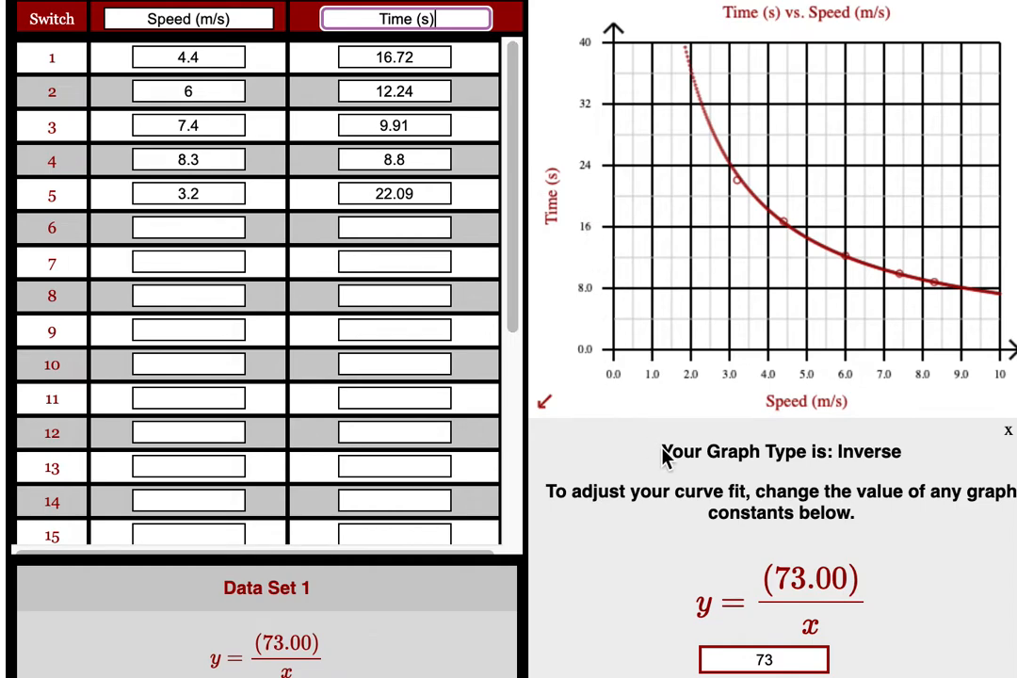
pyautogui.moveTo(819, 598)
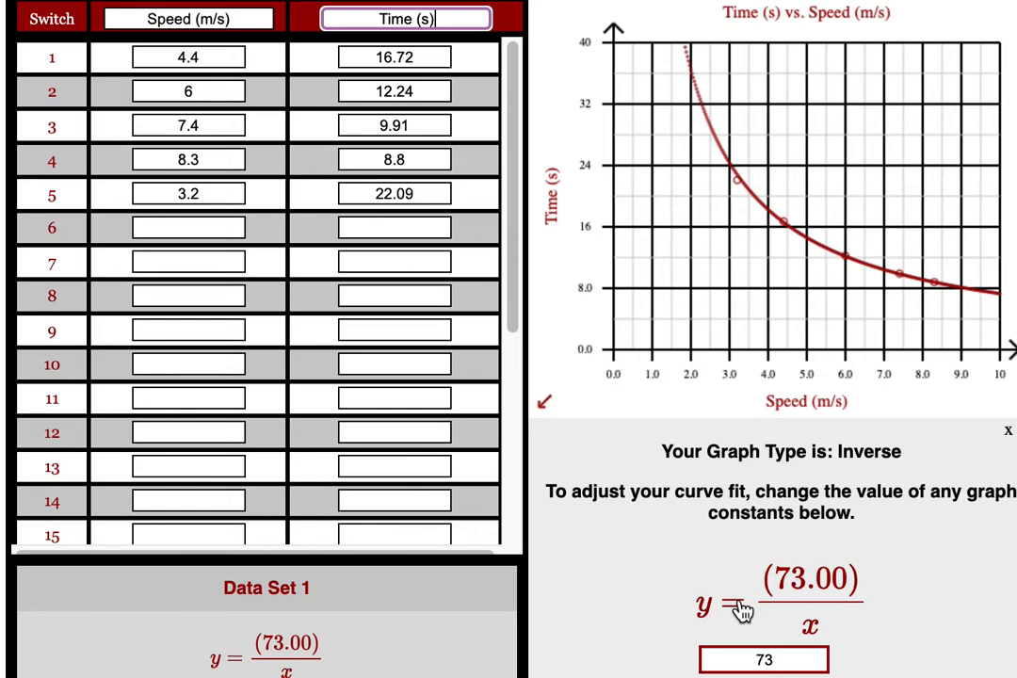
pyautogui.moveTo(805, 626)
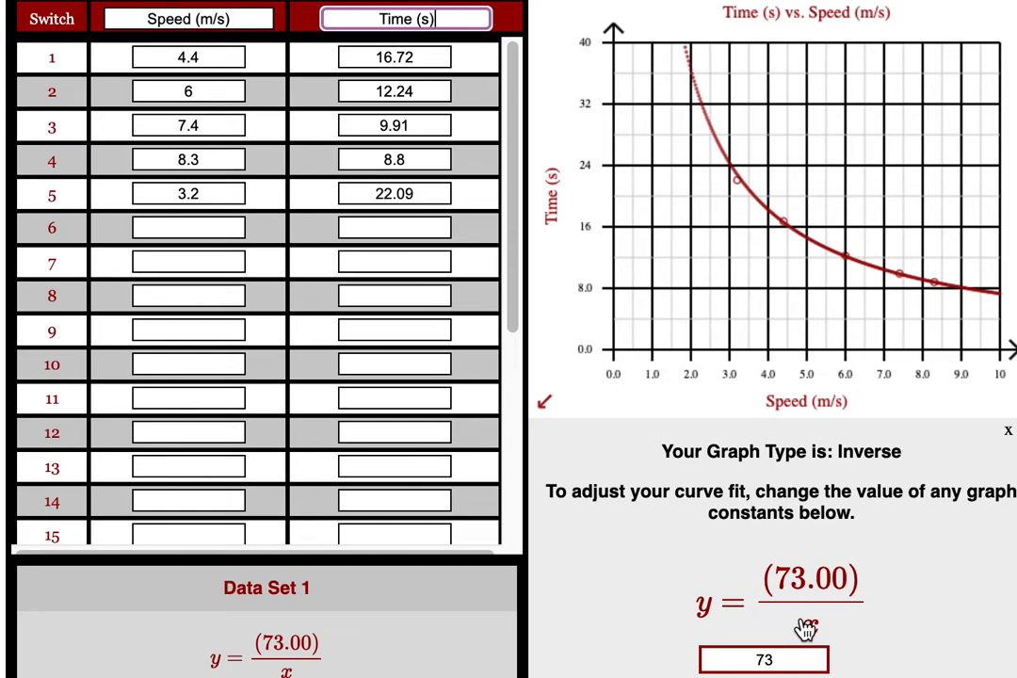
pyautogui.moveTo(706, 613)
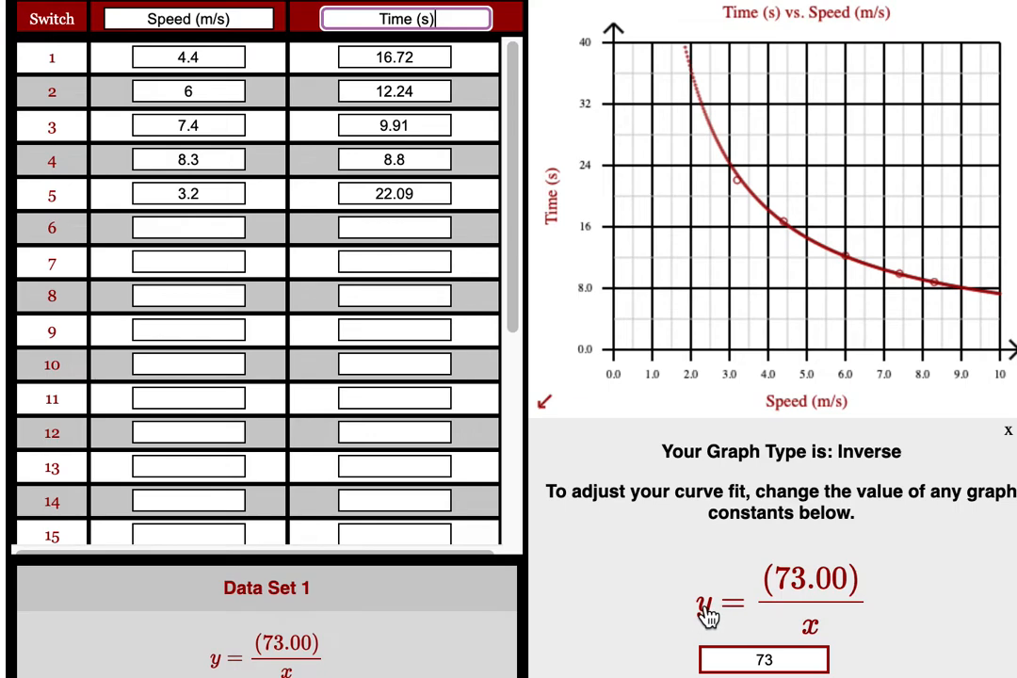
pyautogui.moveTo(733, 614)
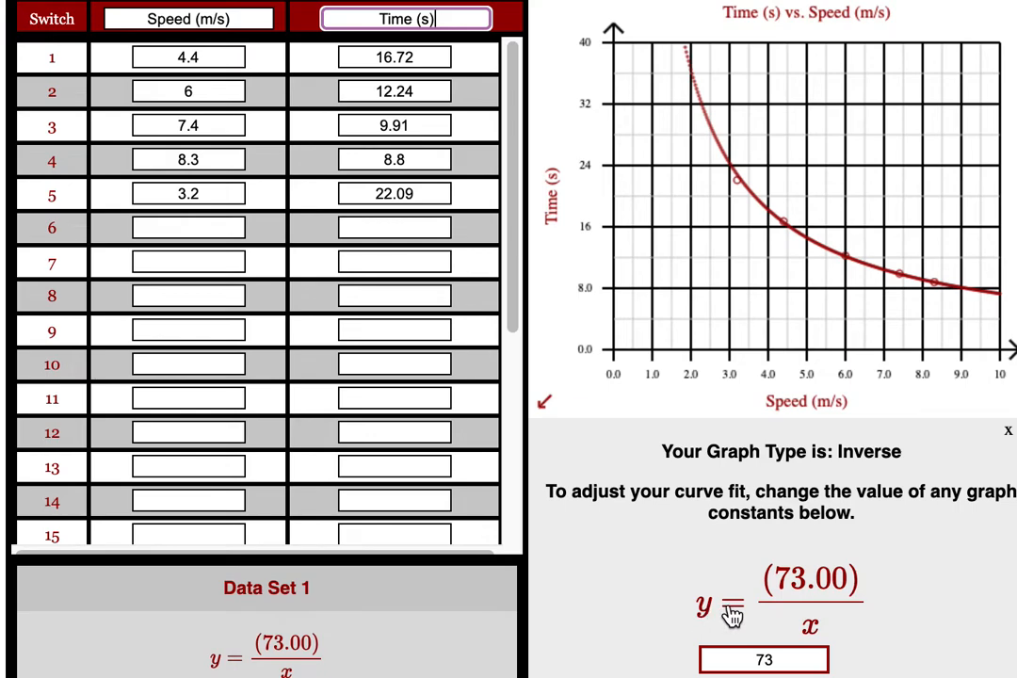
pyautogui.moveTo(810, 636)
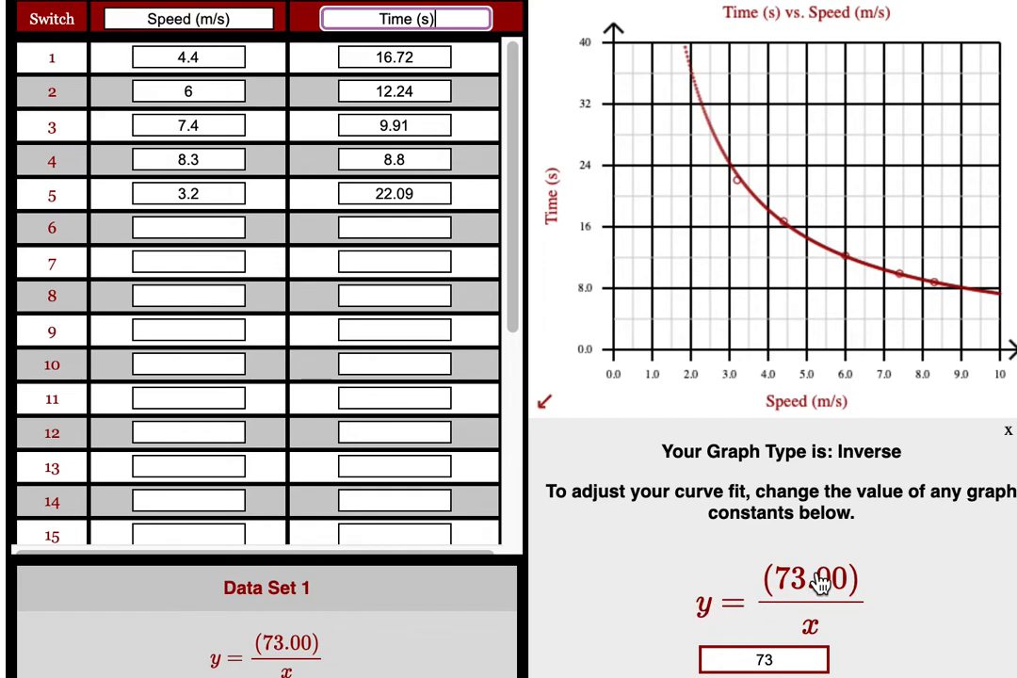
pyautogui.moveTo(805, 622)
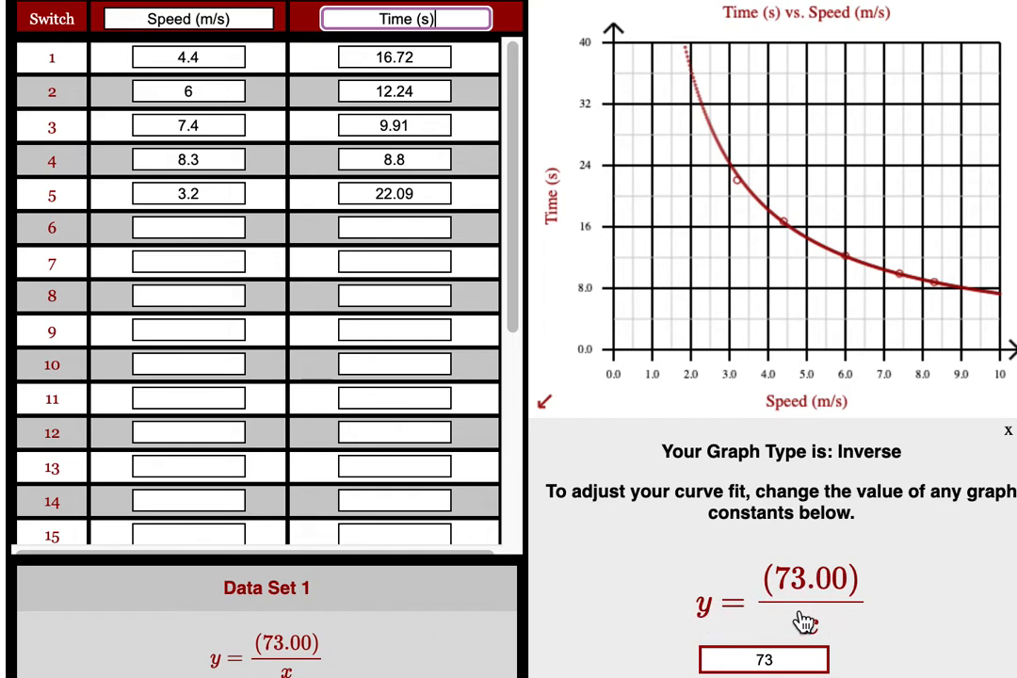
pyautogui.moveTo(812, 626)
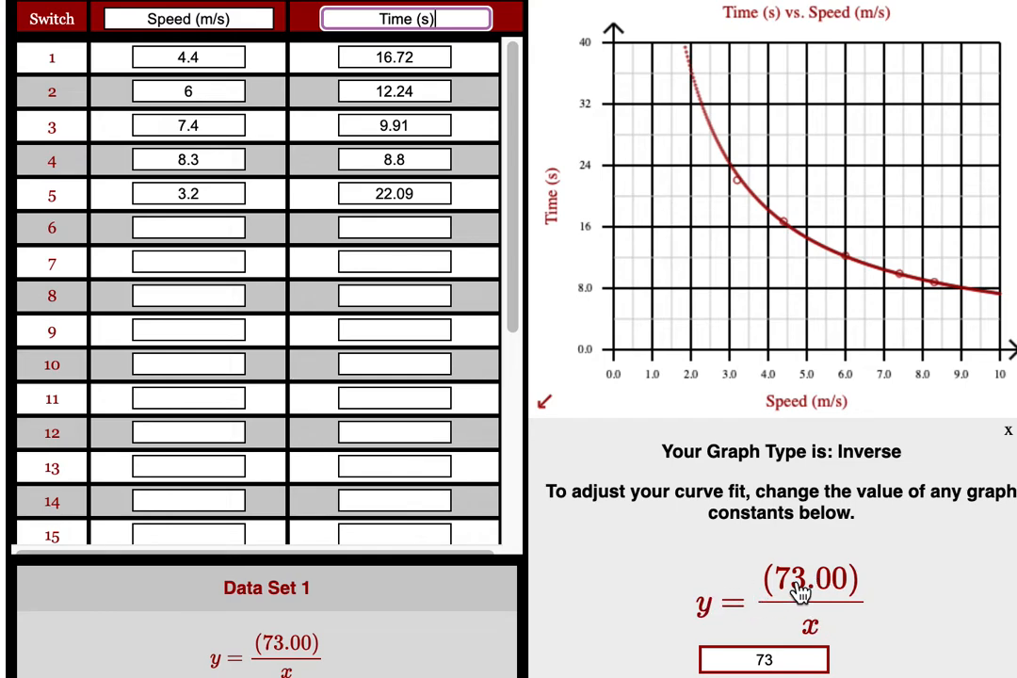
pyautogui.moveTo(807, 625)
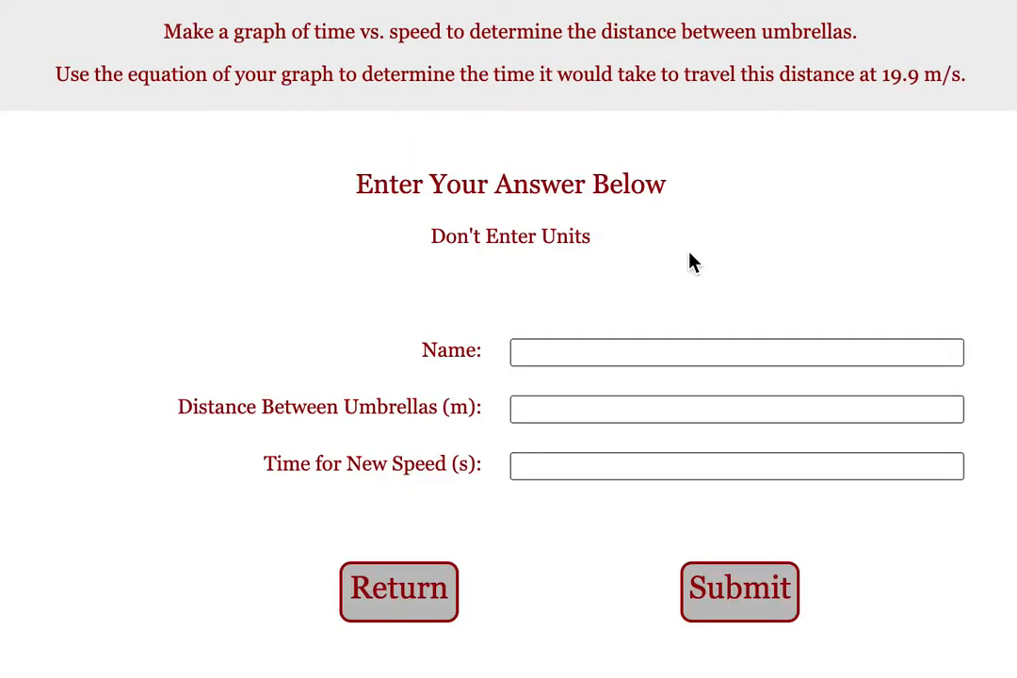
# Enter 'Name' and 73 m distance on the answer form, then return to data collection.
pyautogui.click(736, 352)
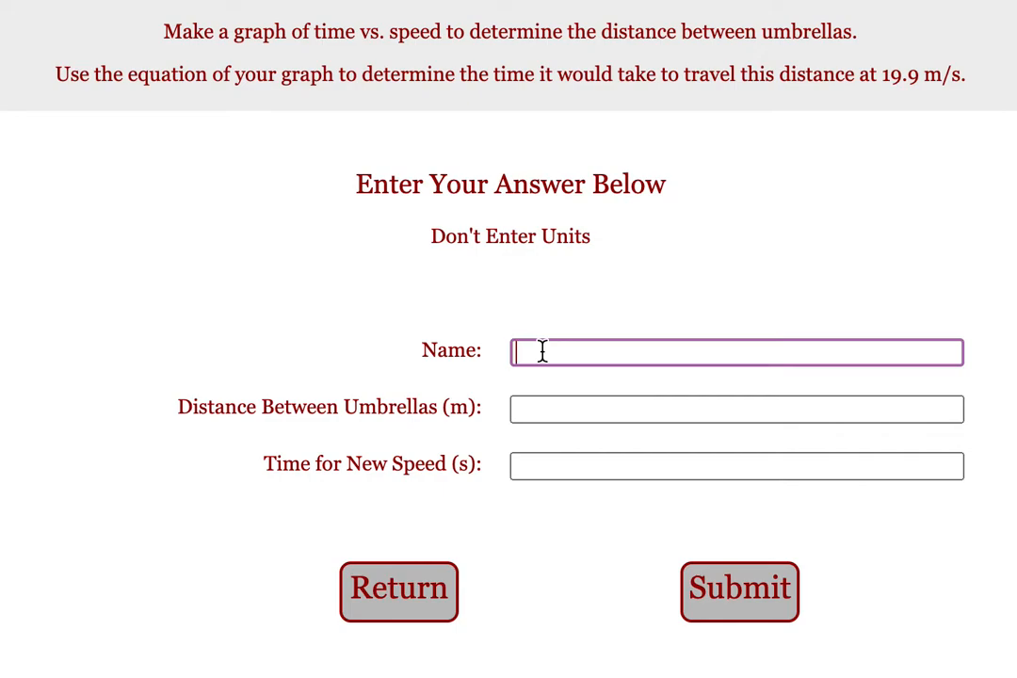
pyautogui.write('Name')
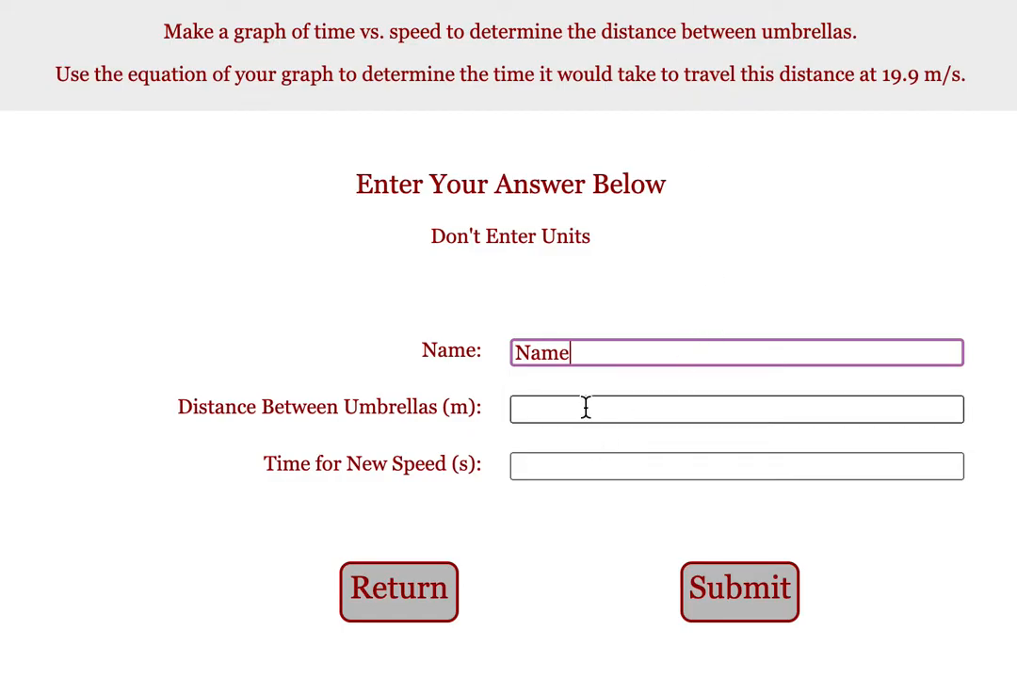
pyautogui.write('73')
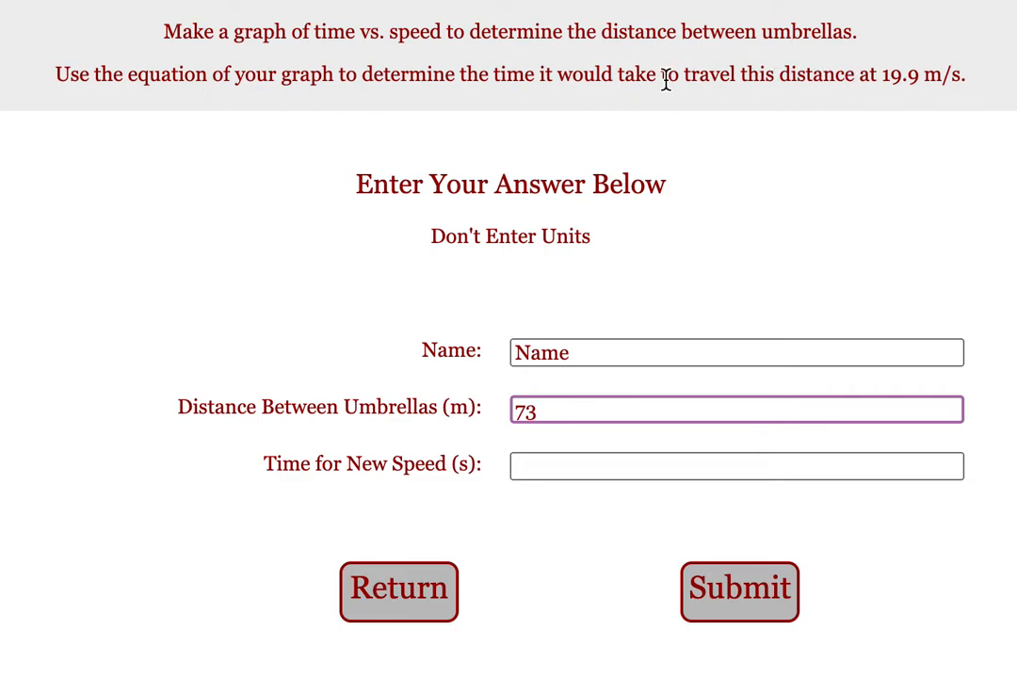
pyautogui.moveTo(890, 85)
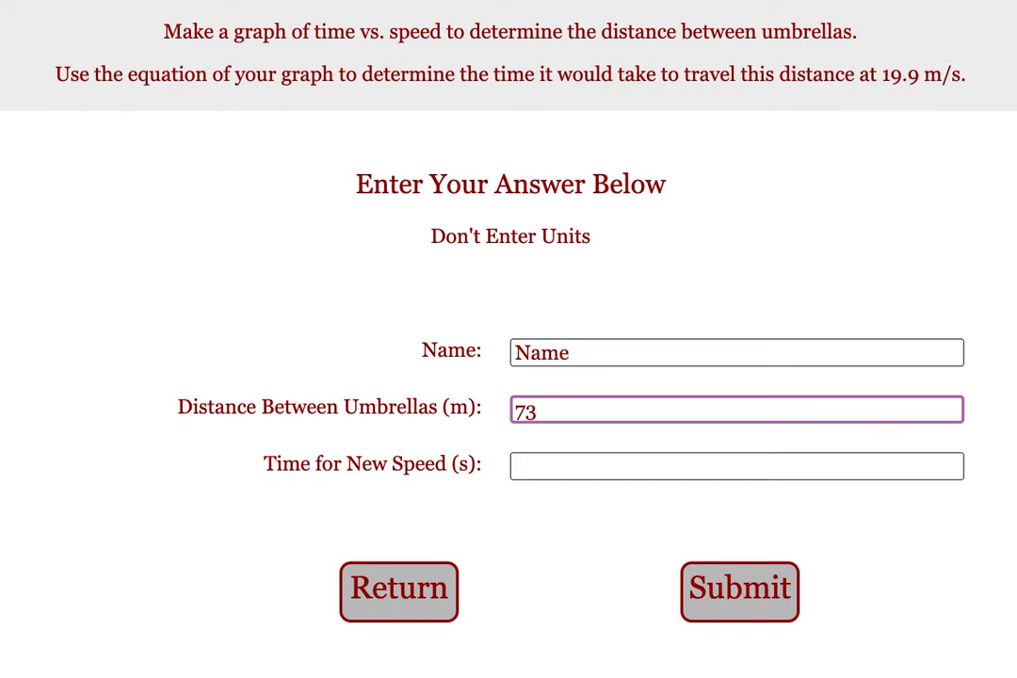
pyautogui.click(398, 592)
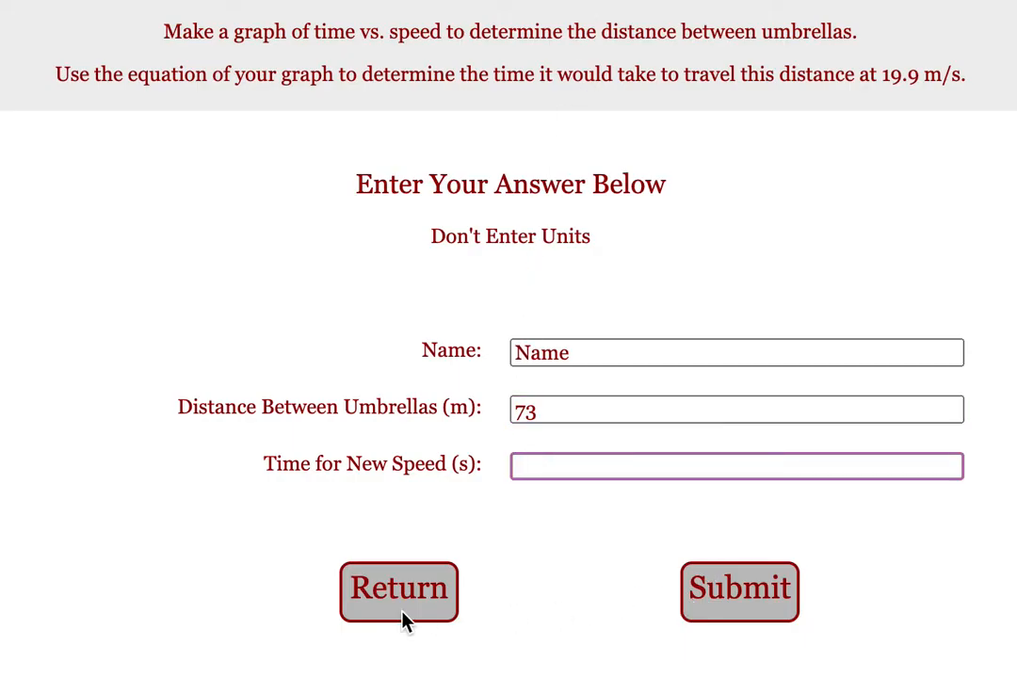
pyautogui.click(398, 591)
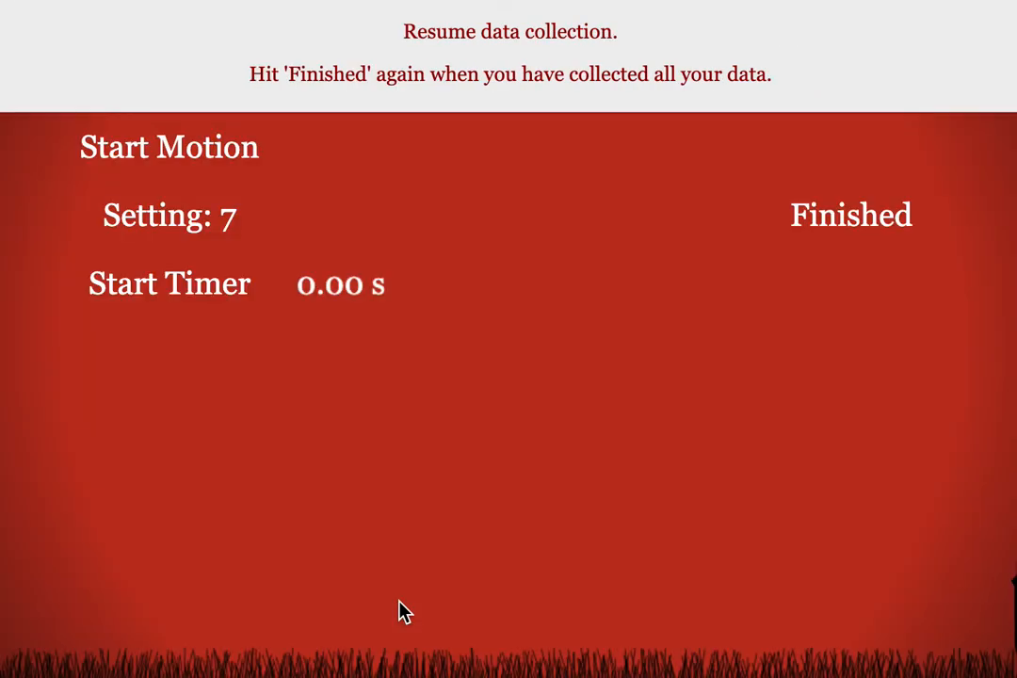